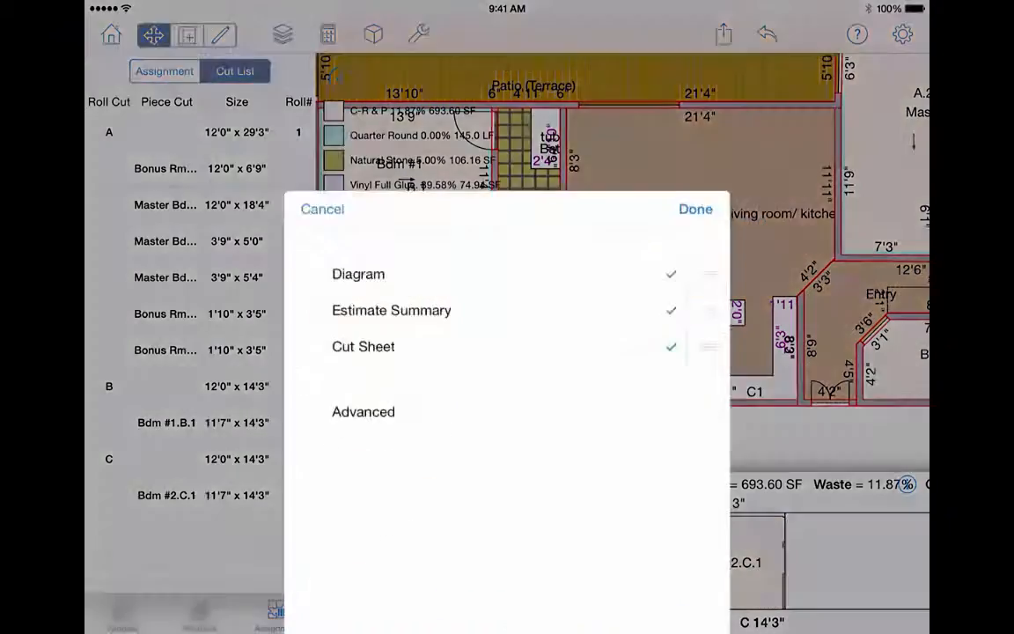
# Generate the report with Diagram, Estimate Summary and Cut Sheet after reviewing Advanced settings.
pyautogui.click(363, 411)
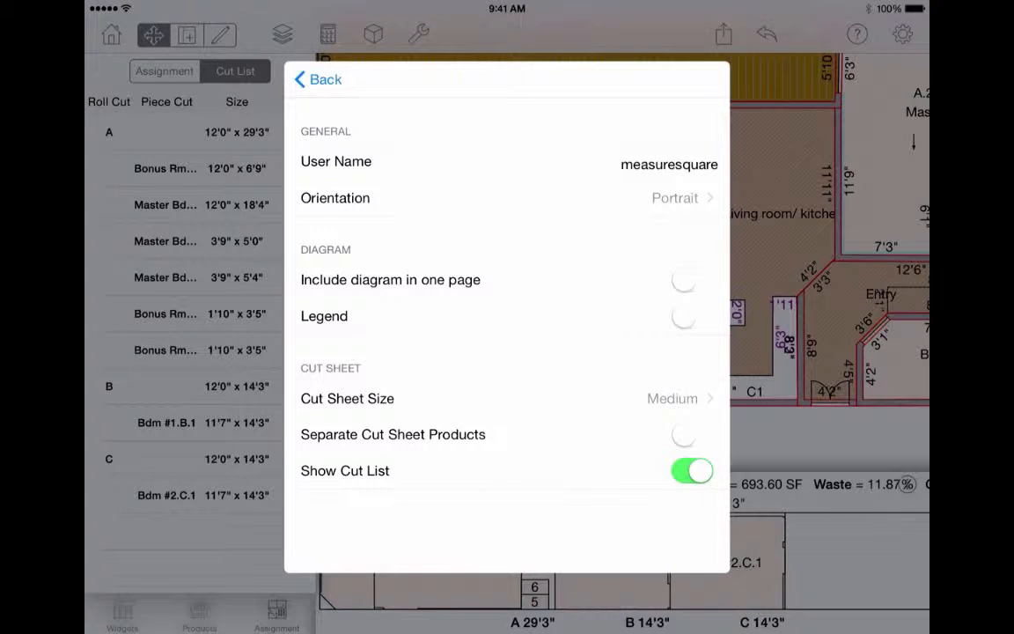
pyautogui.click(317, 79)
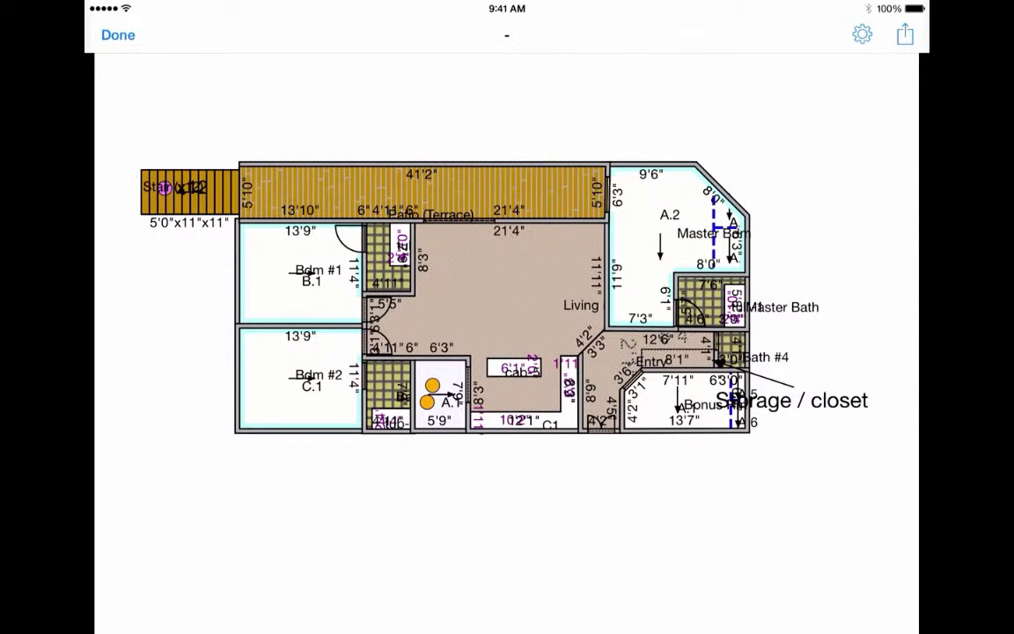
# Review the full PDF report, then generate the print-template quote from Share > Print Templates.
pyautogui.scroll(-3)
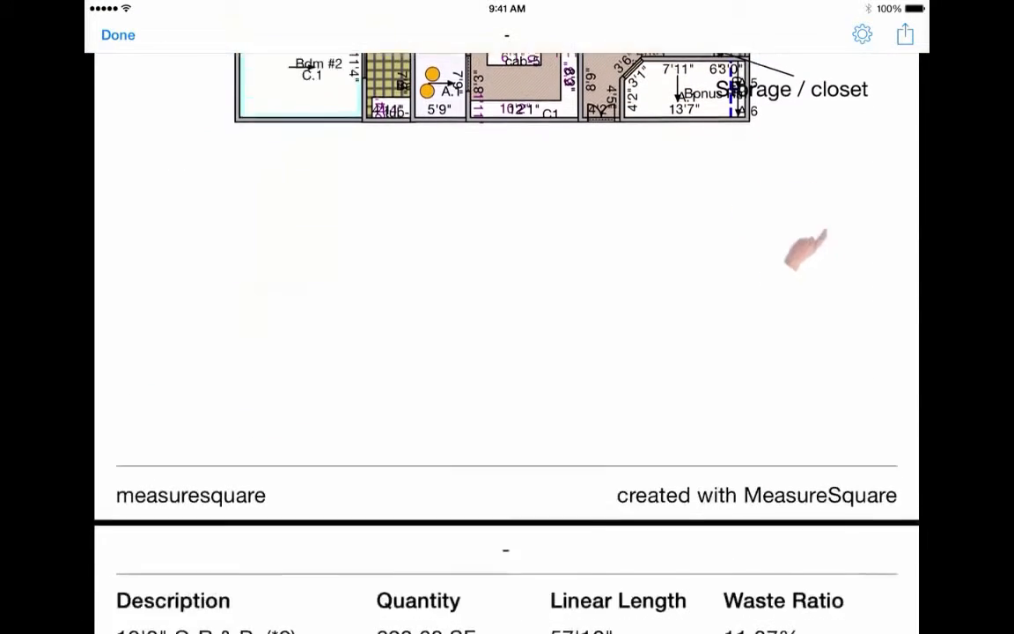
pyautogui.scroll(-3)
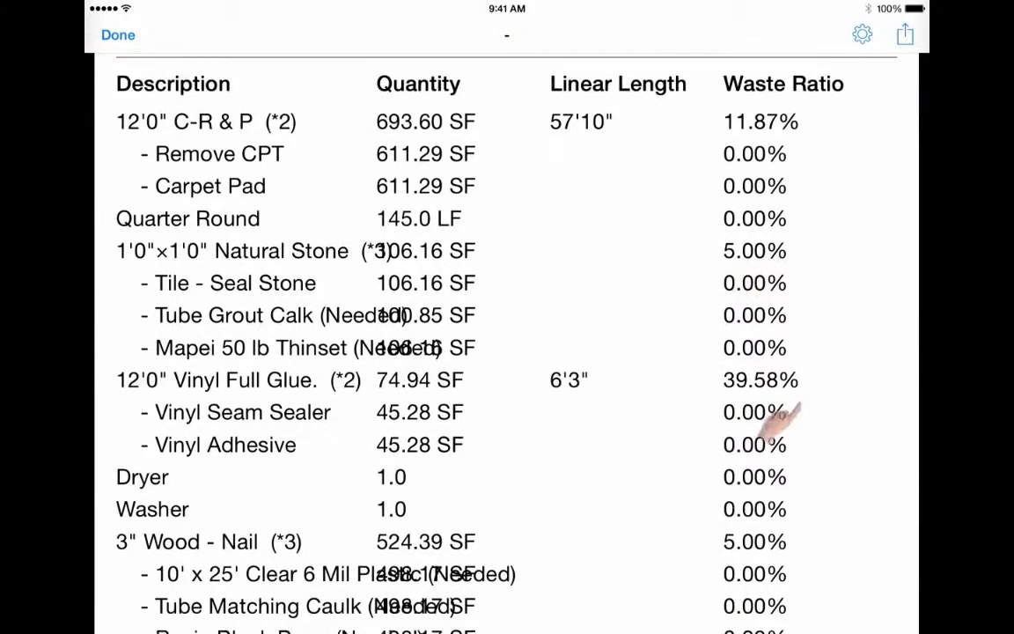
pyautogui.scroll(-3)
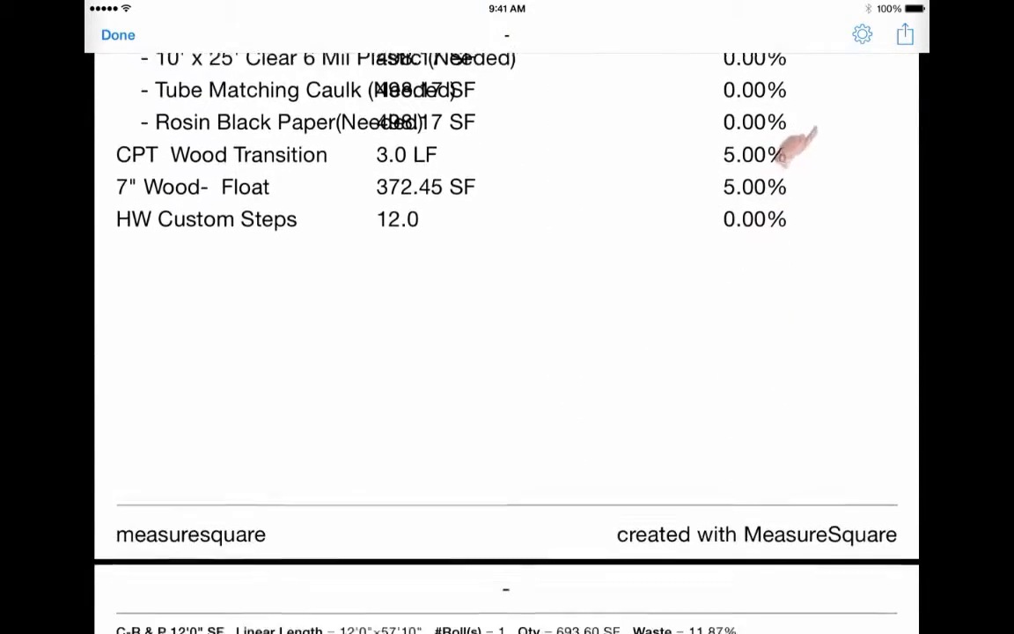
pyautogui.scroll(-3)
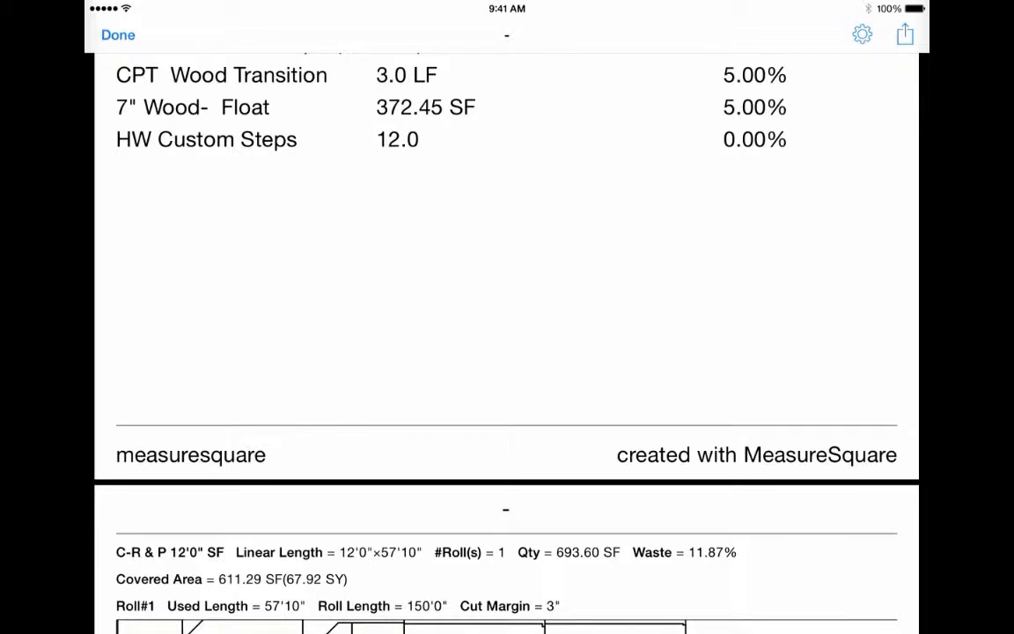
pyautogui.scroll(-3)
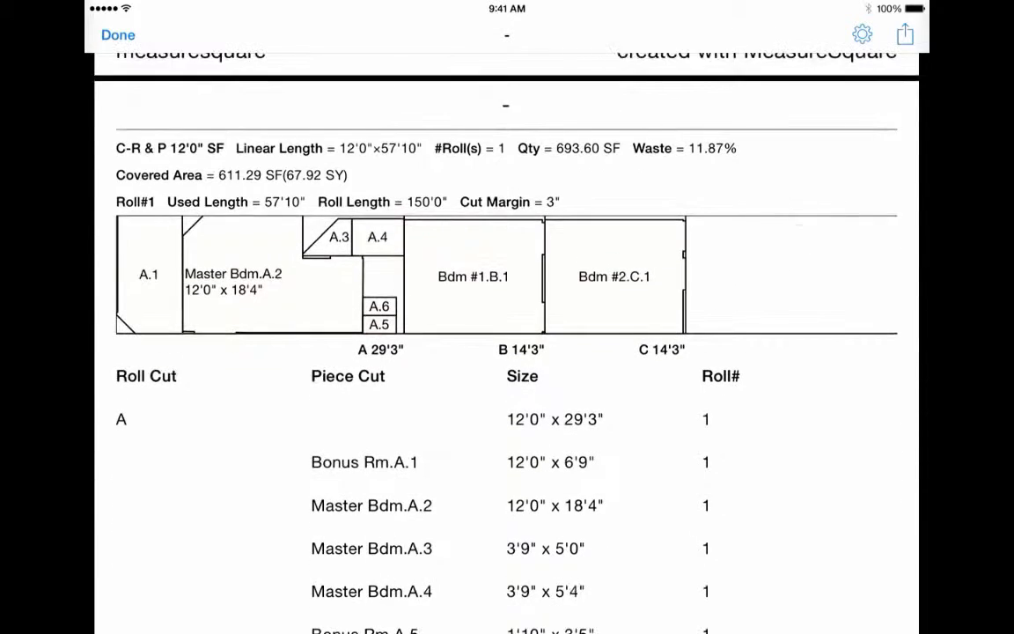
pyautogui.scroll(-3)
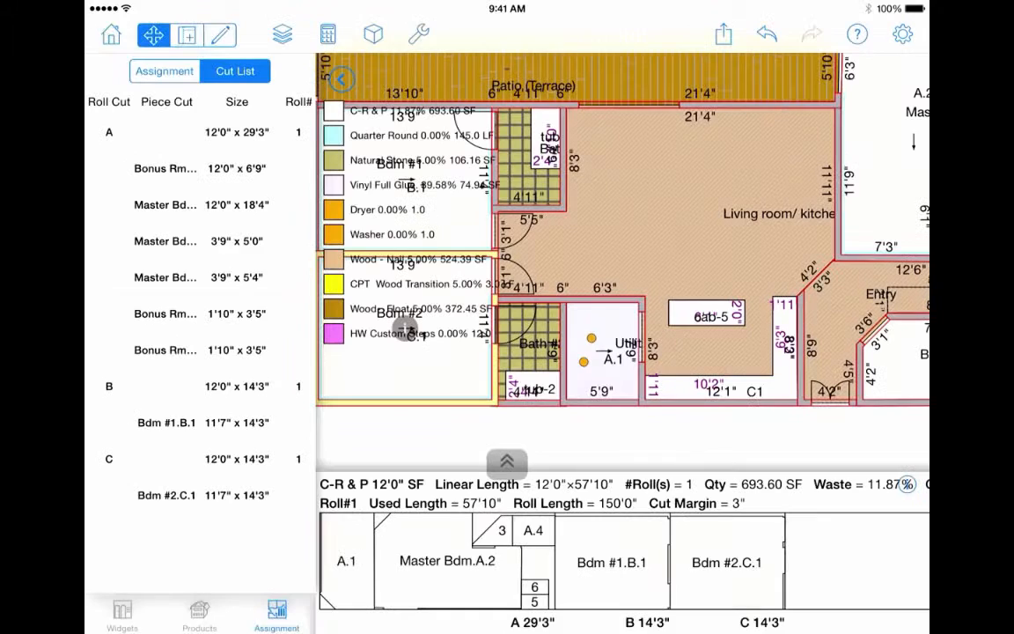
pyautogui.click(721, 32)
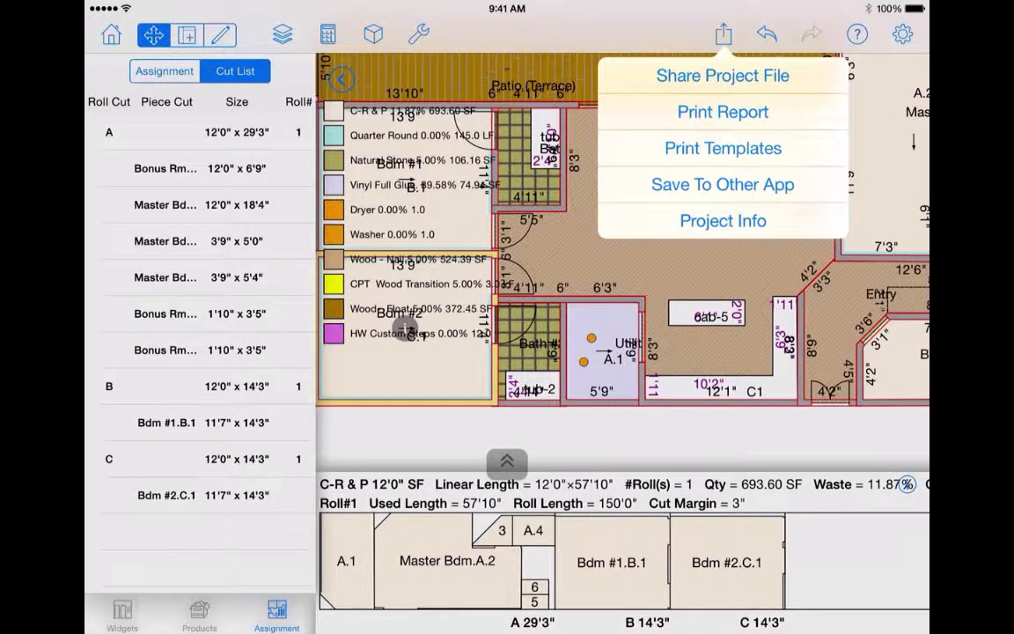
pyautogui.click(723, 112)
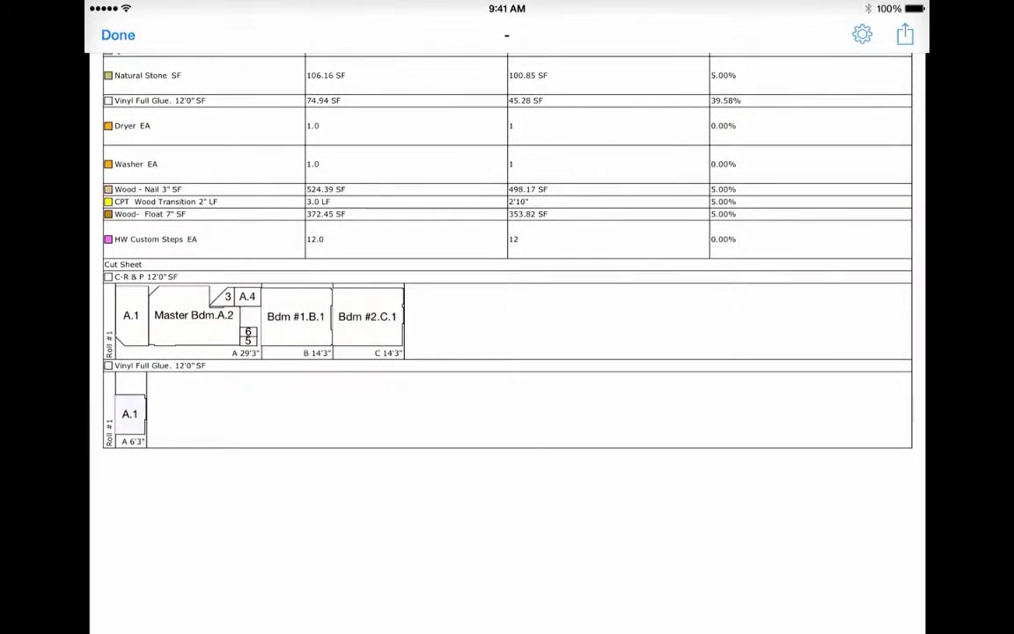
# Review the priced worksheet and acceptance section, then show the template's section and company settings.
pyautogui.scroll(-3)
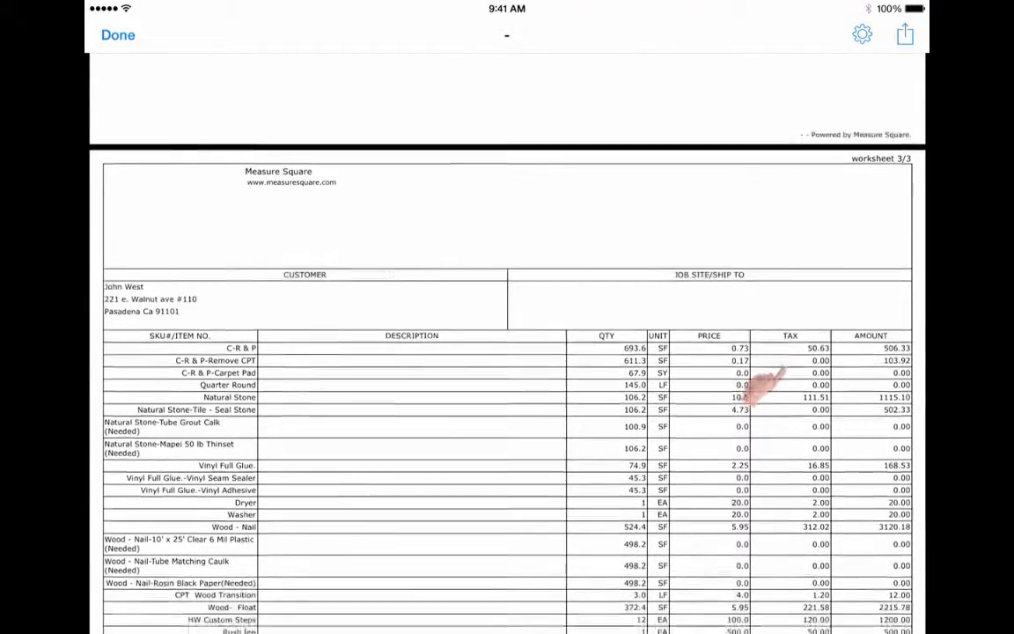
pyautogui.scroll(-3)
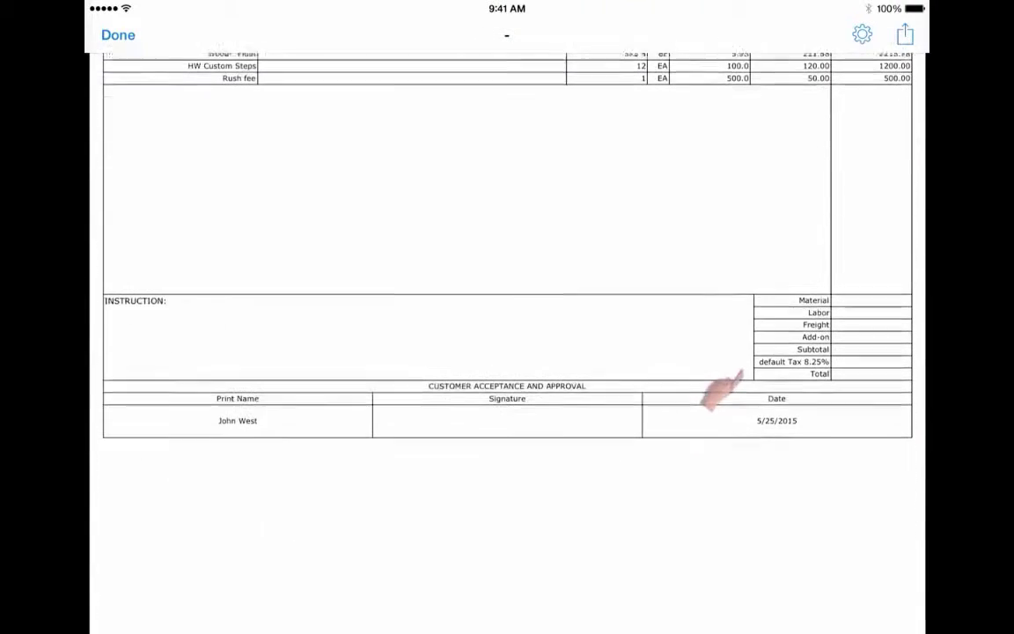
pyautogui.click(860, 33)
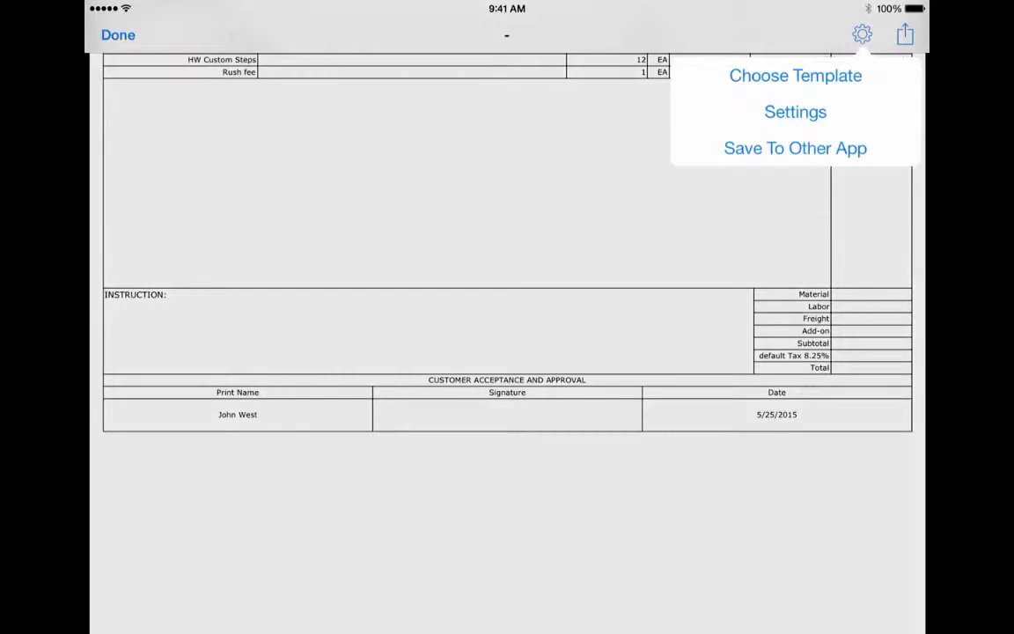
pyautogui.click(794, 112)
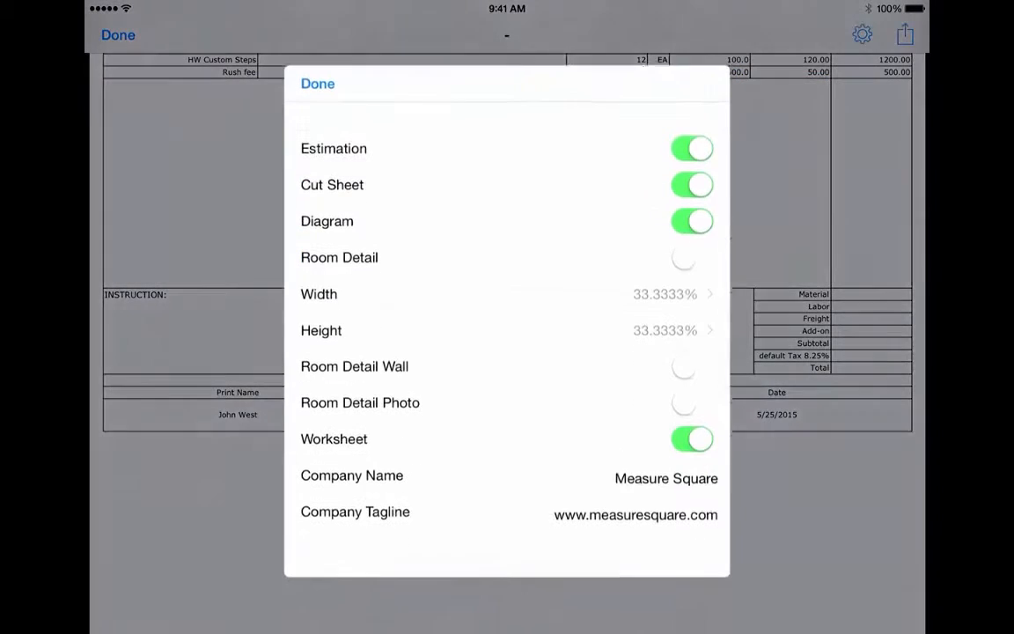